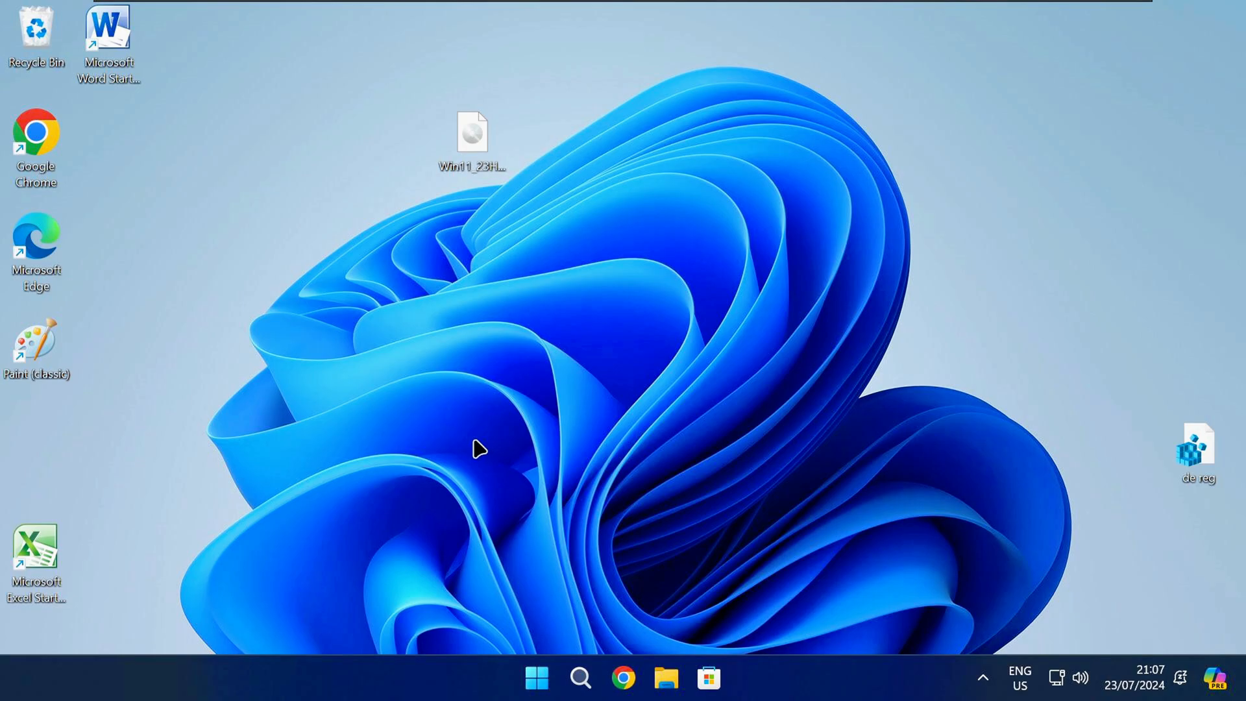
Open the Run dialog with Win+R to launch regedit
{"action": "key", "text": "Win+r"}
{"action": "type", "text": "regedit"}
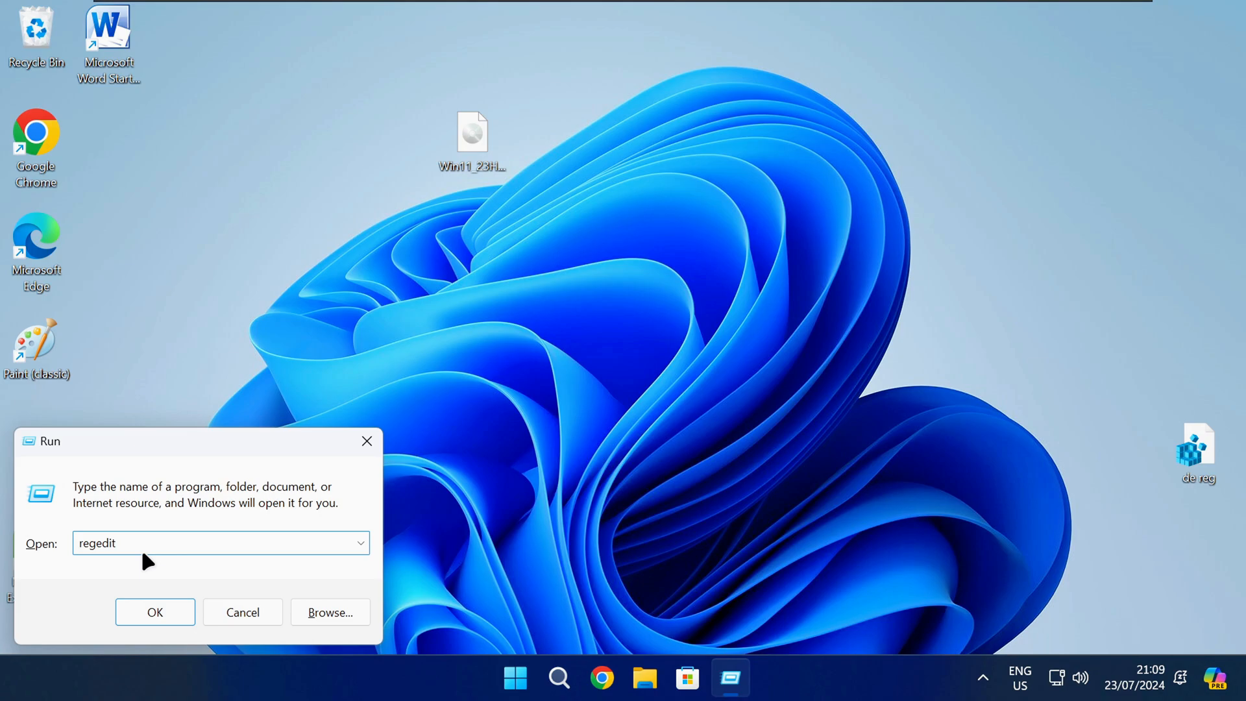
Launch regedit and select WindowsUpdate\Orchestrator\UScheduler_Oobe\OutlookUpdate to view its values
{"action": "left_click", "coordinate": [155, 612]}
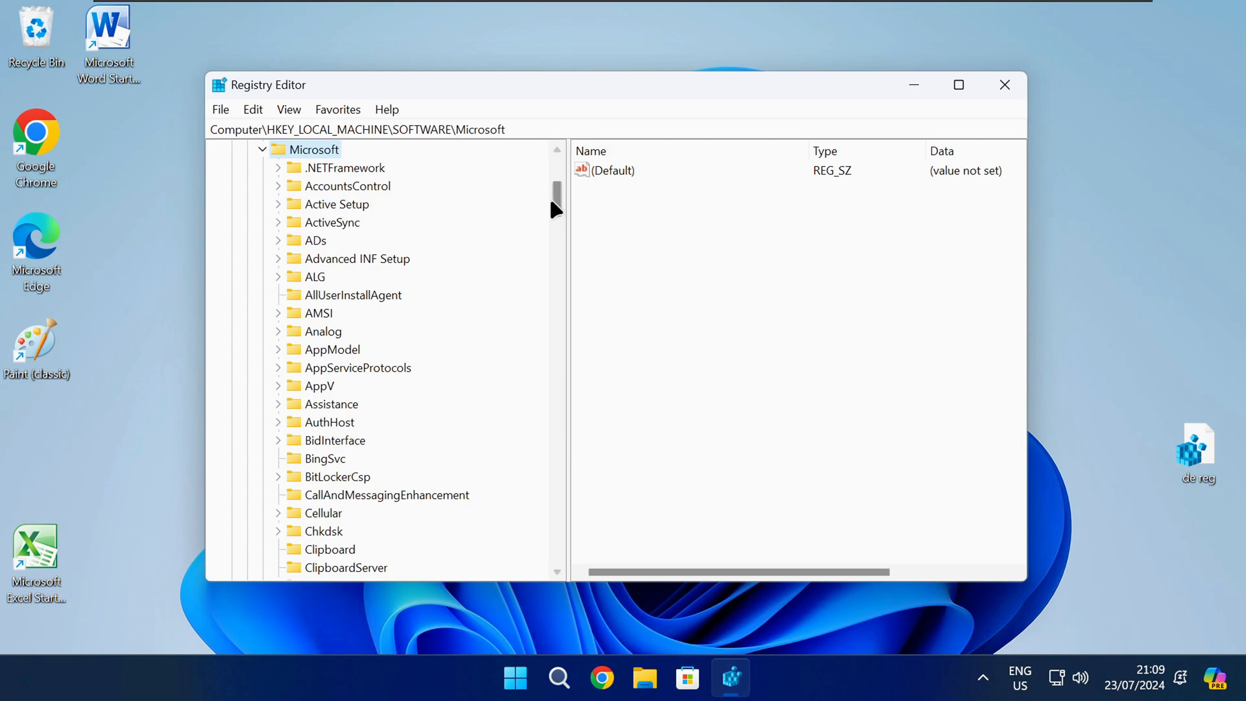
{"action": "scroll", "scroll_direction": "down", "scroll_amount": 3}
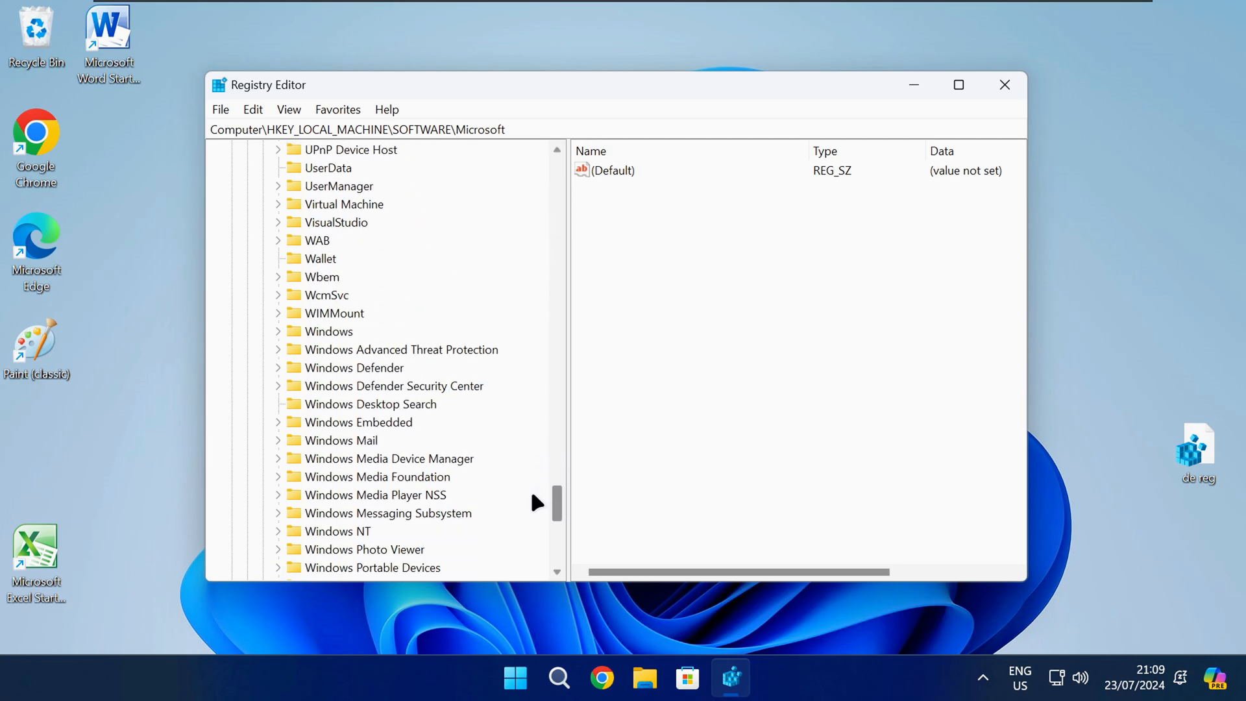
{"action": "left_click", "coordinate": [346, 440]}
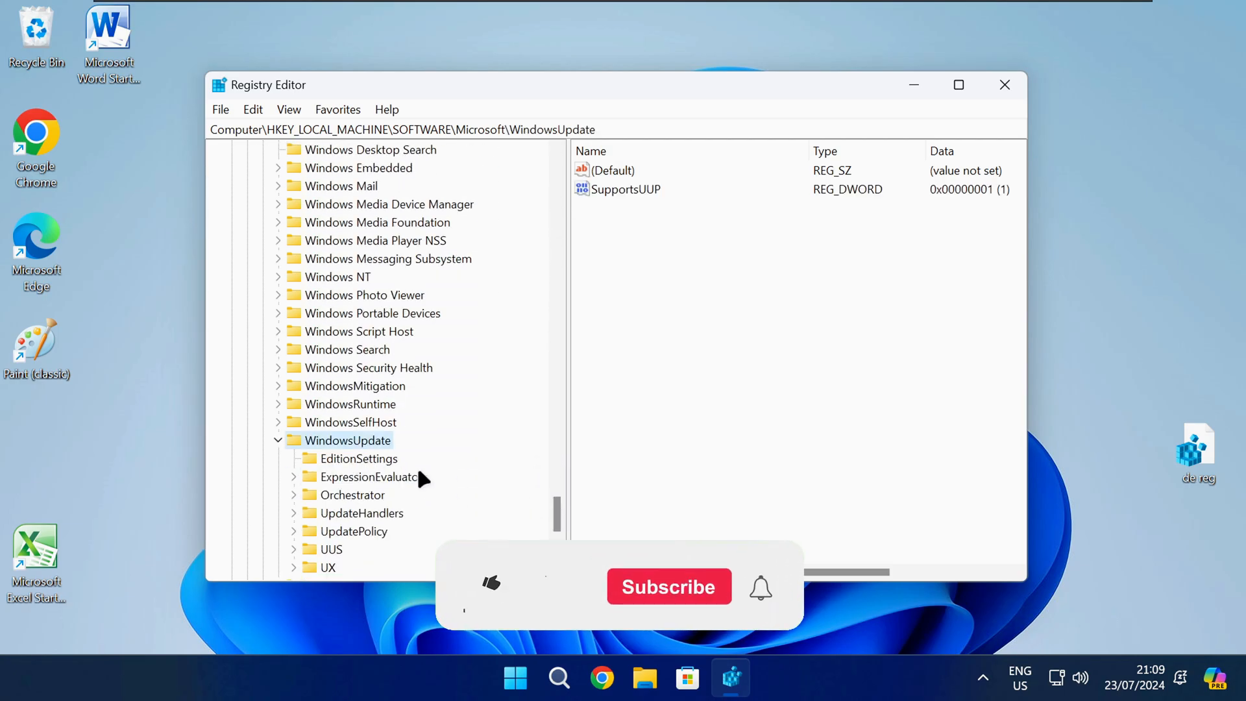
{"action": "left_click", "coordinate": [357, 495]}
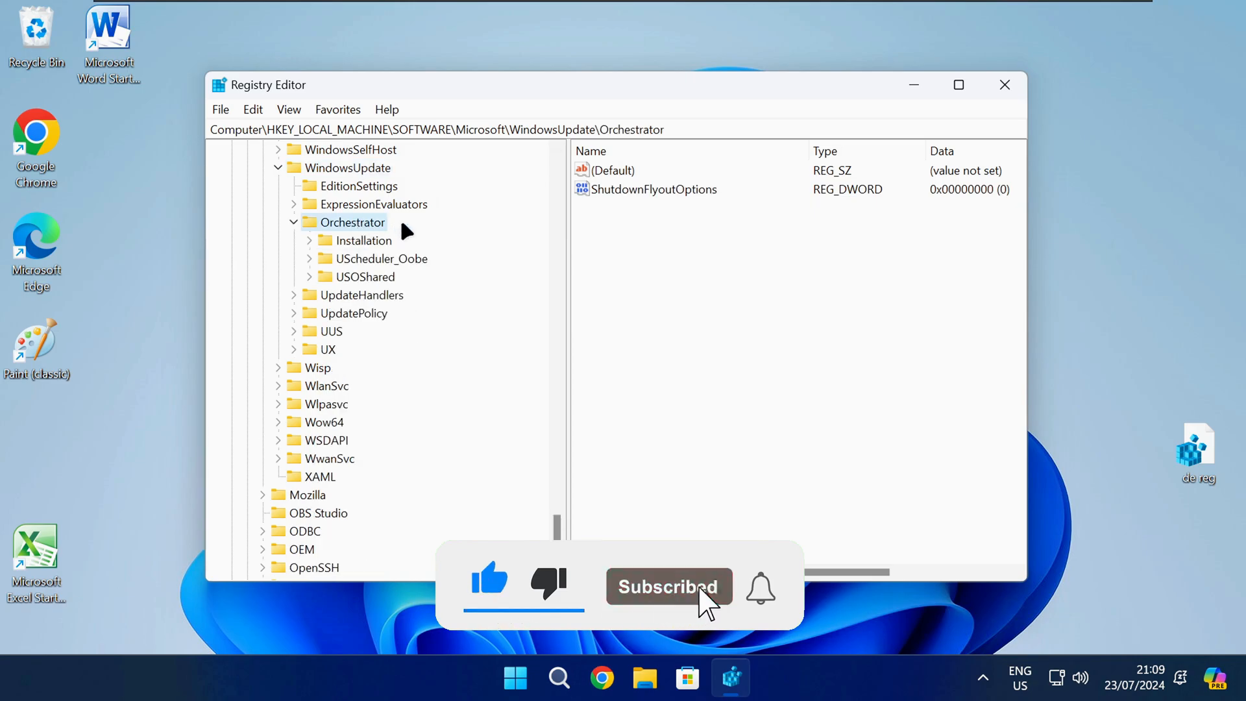
{"action": "left_click", "coordinate": [384, 258]}
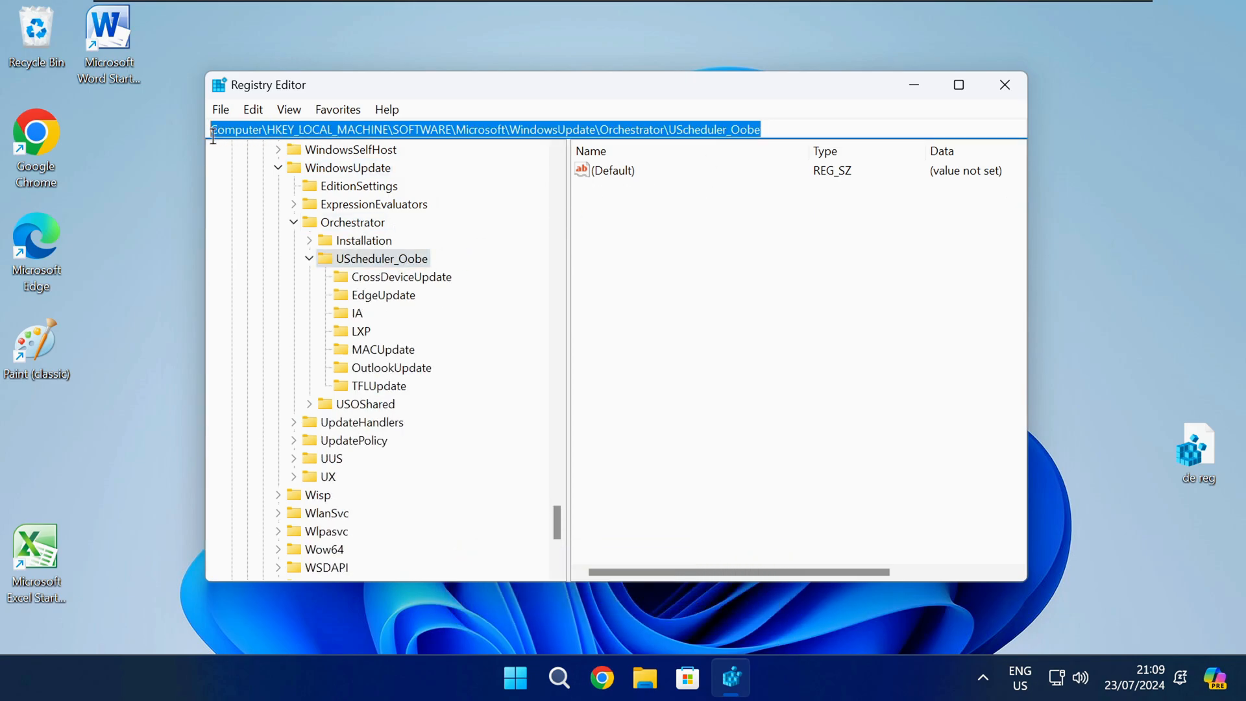
{"action": "left_click", "coordinate": [775, 129]}
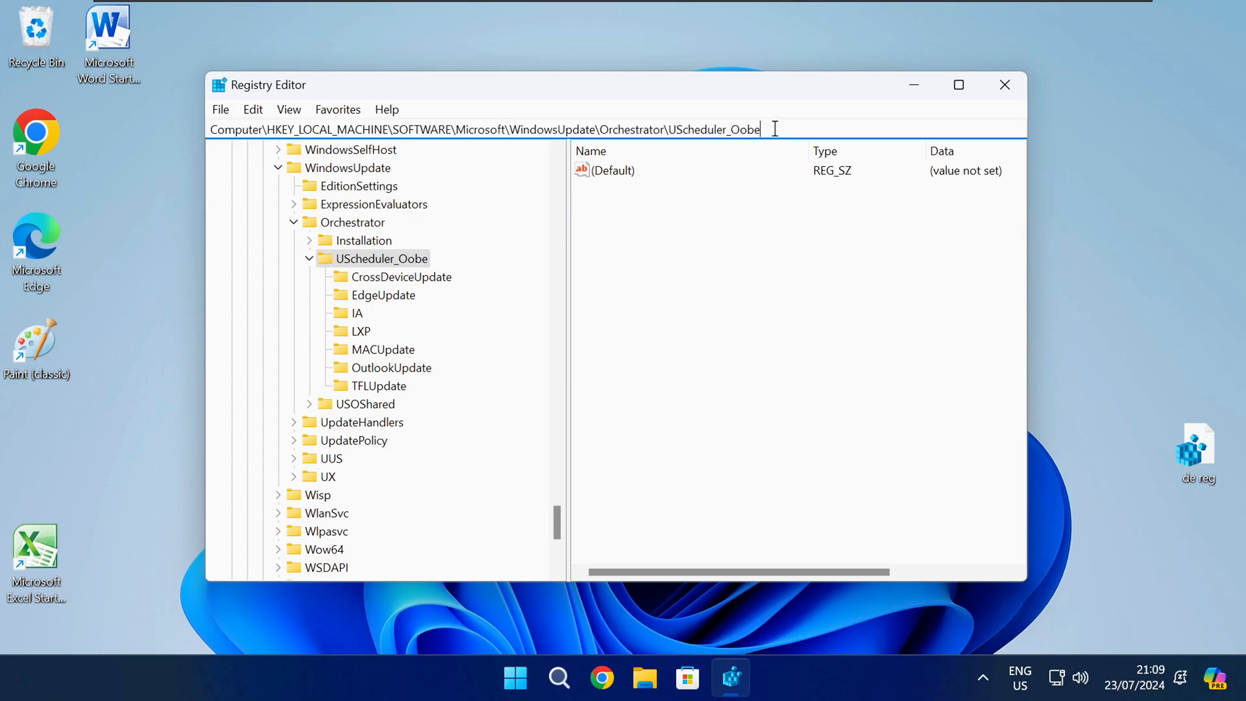
{"action": "left_click", "coordinate": [392, 367]}
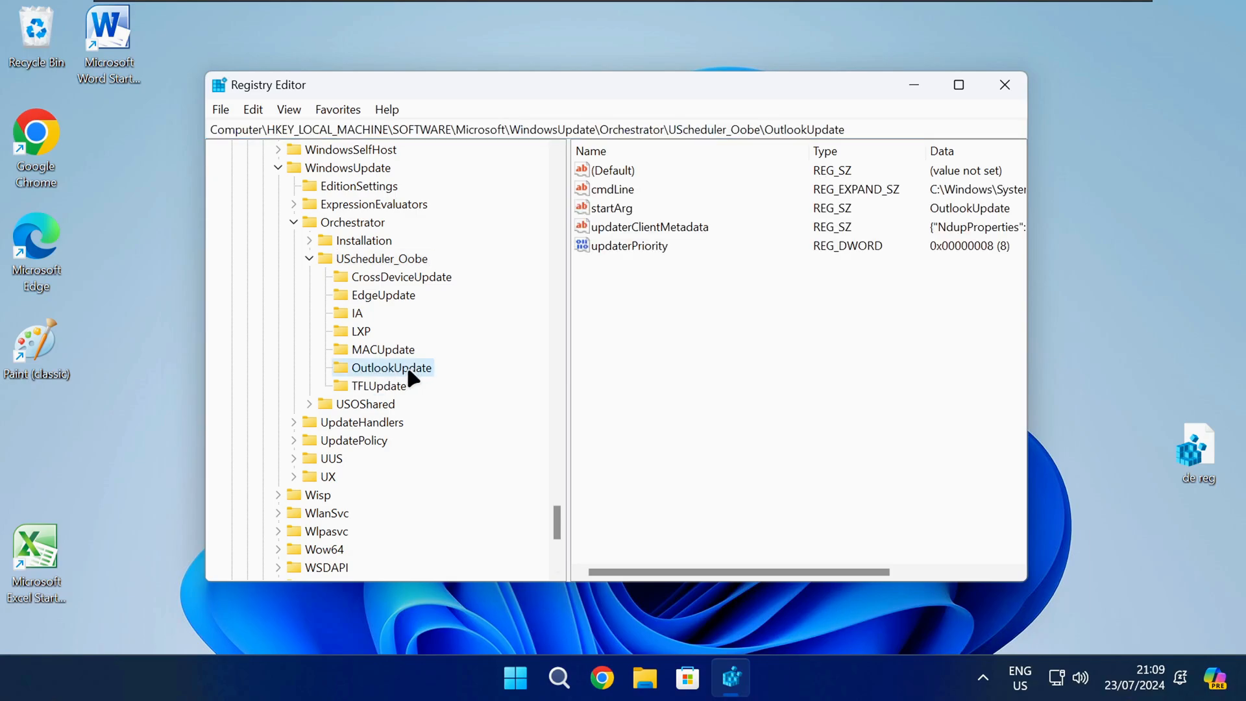
Delete the OutlookUpdate key, close Registry Editor, and show the Start menu power options
{"action": "right_click", "coordinate": [391, 368]}
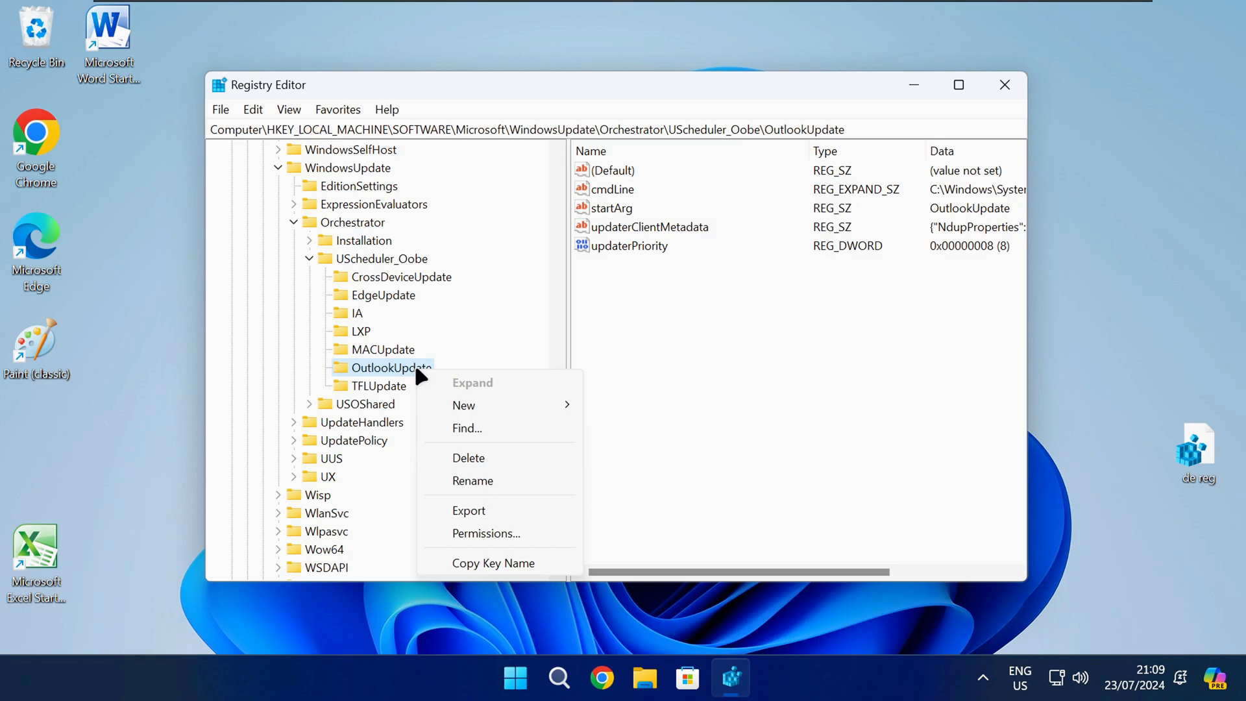
{"action": "left_click", "coordinate": [468, 457]}
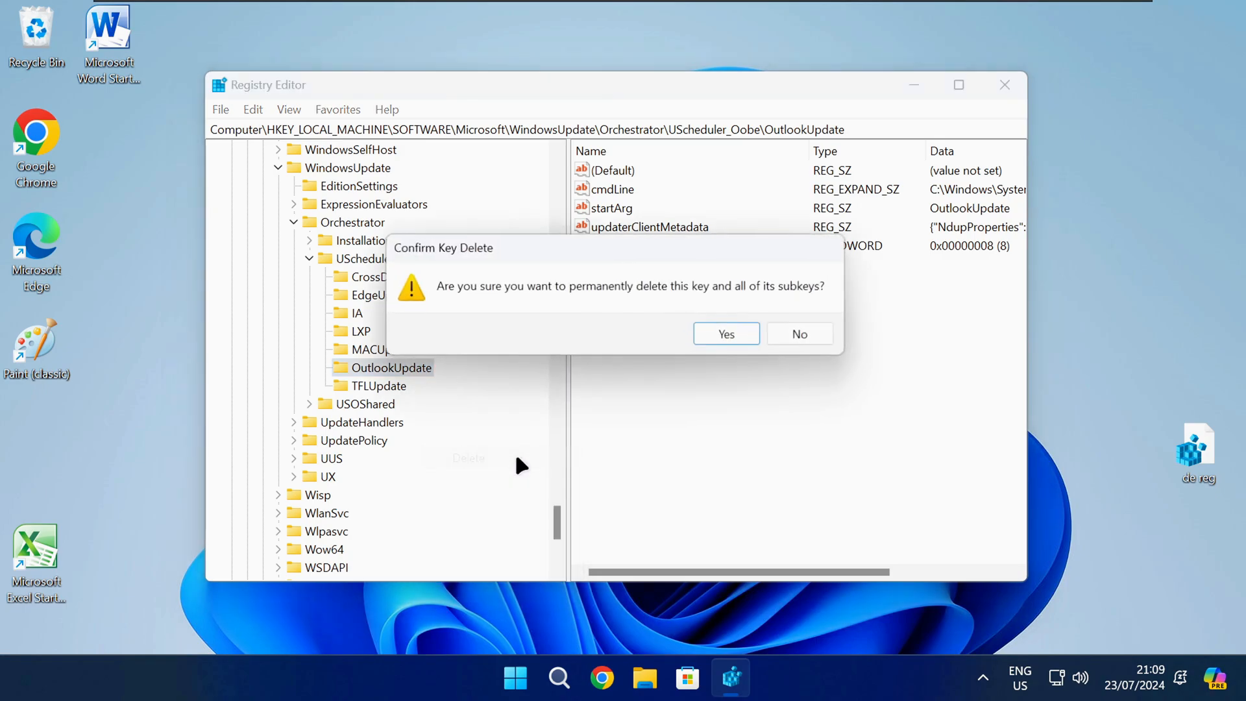
{"action": "left_click", "coordinate": [724, 333]}
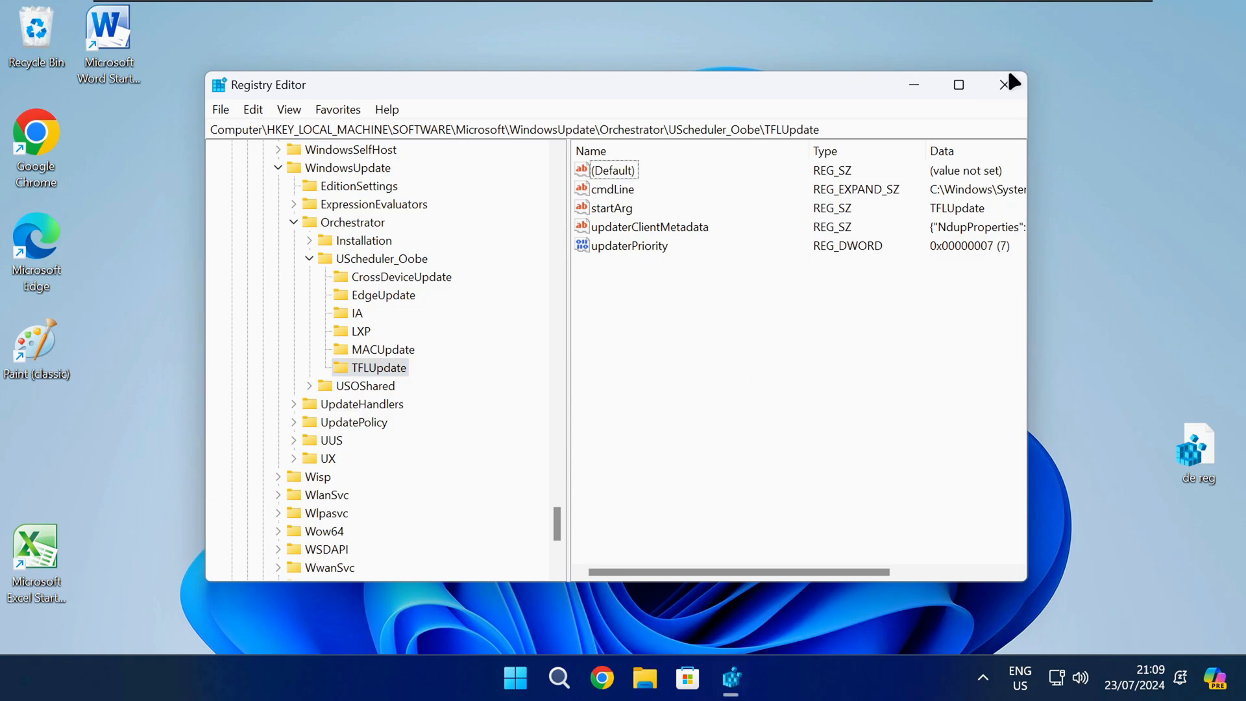
{"action": "left_click", "coordinate": [538, 678]}
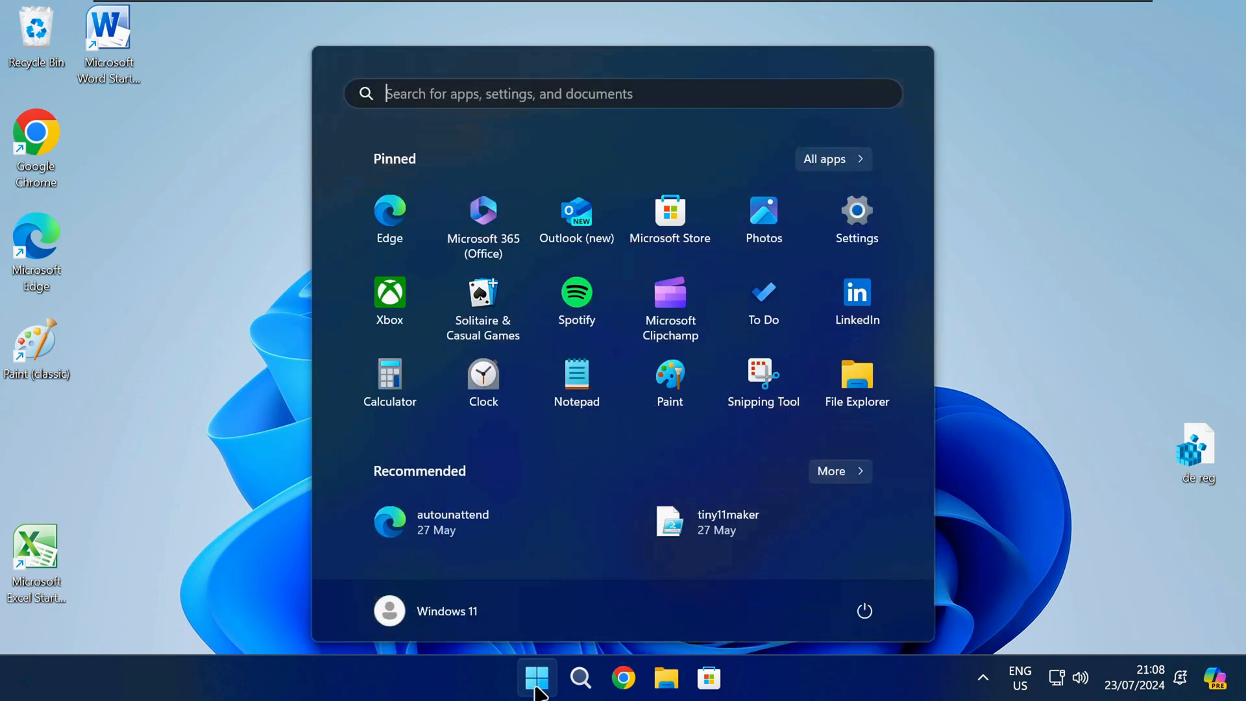
{"action": "left_click", "coordinate": [864, 611]}
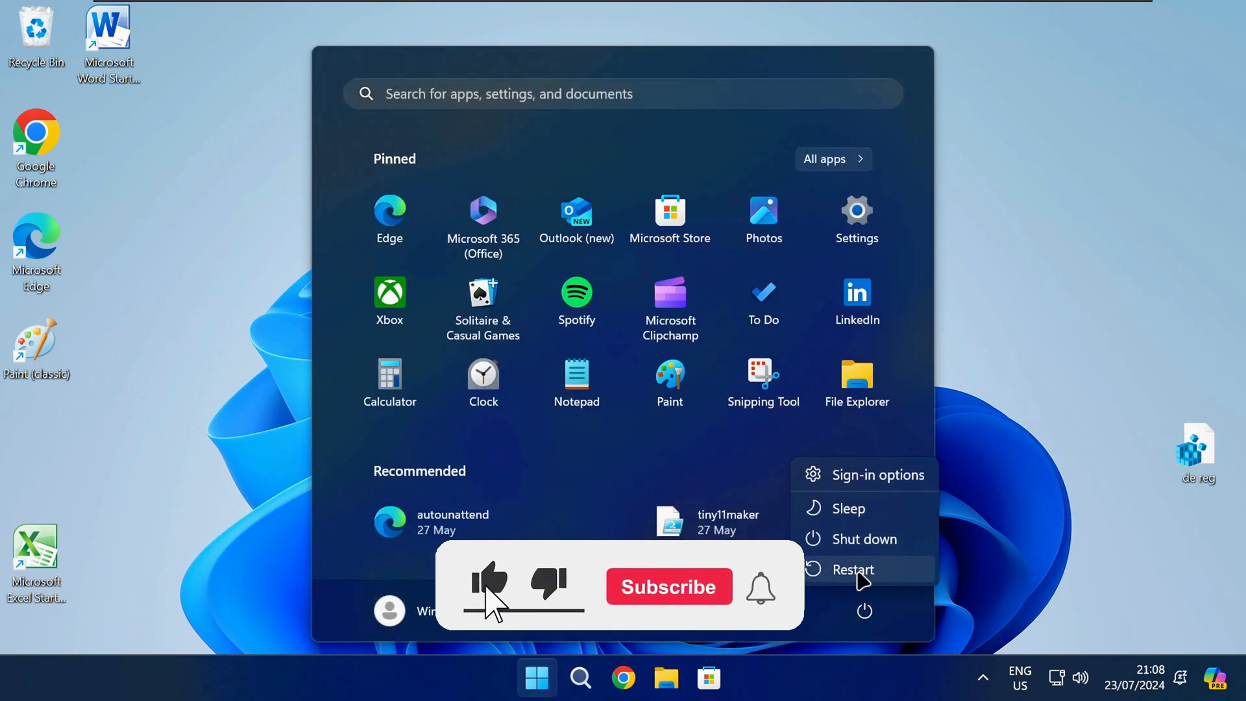